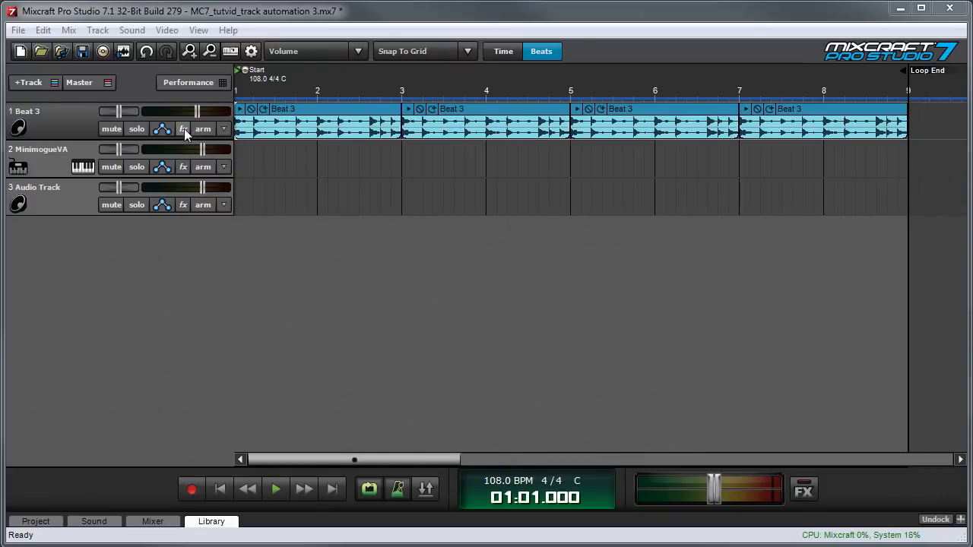
# Add Classic Delay to Beat 3's effects, open its settings, and close the Effect List.
pyautogui.click(183, 129)
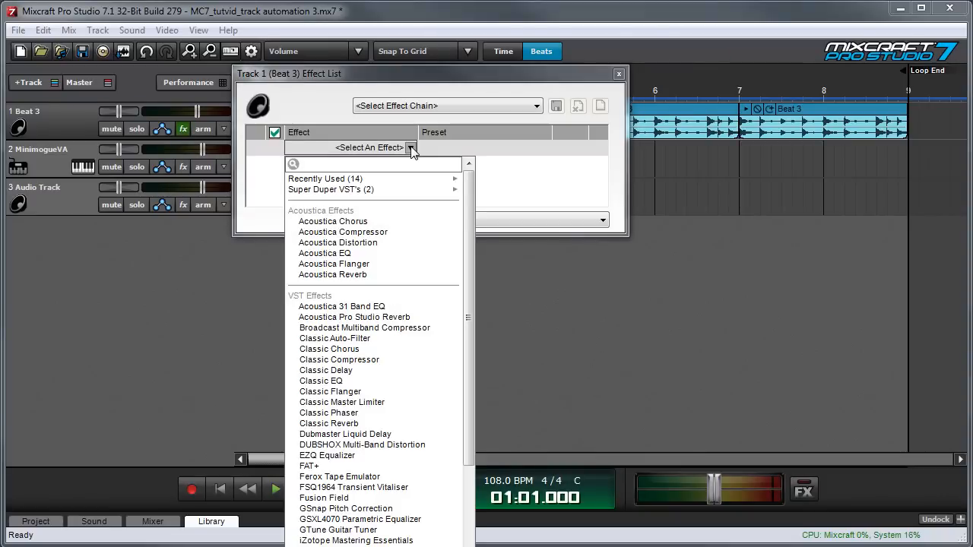
pyautogui.click(325, 371)
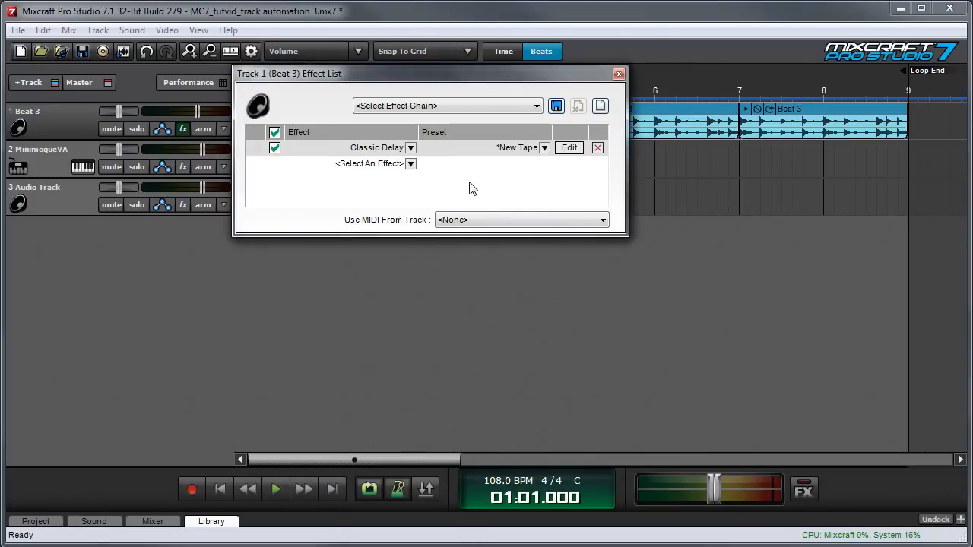
pyautogui.click(568, 148)
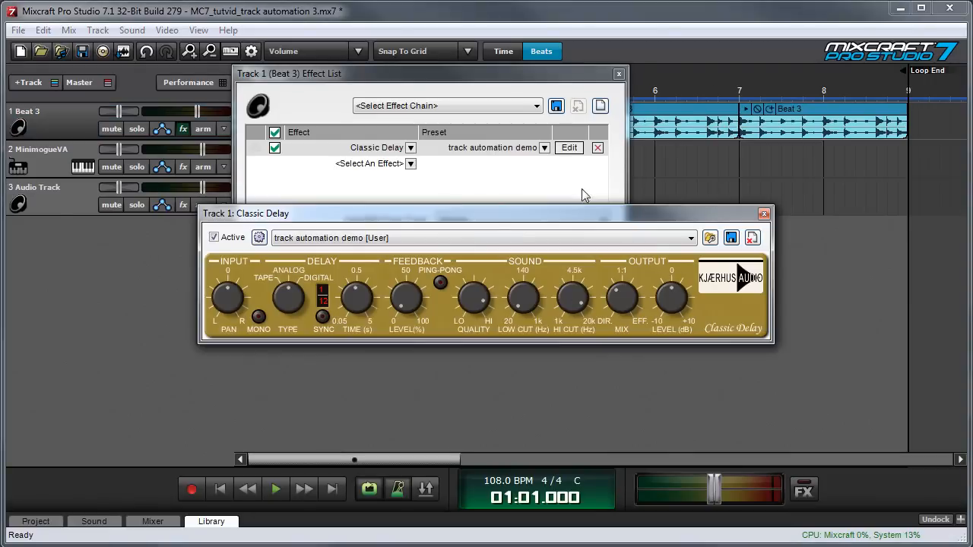
pyautogui.moveTo(618, 74)
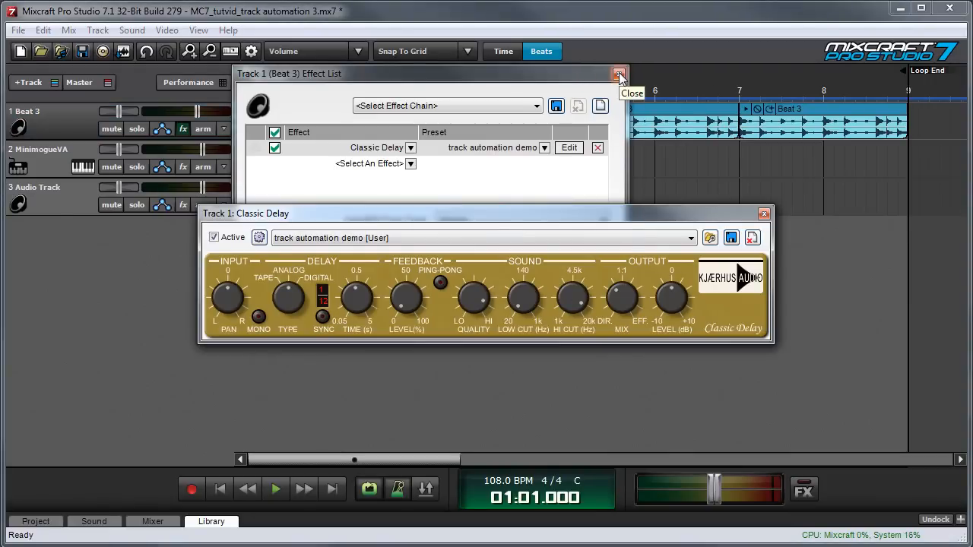
pyautogui.click(618, 74)
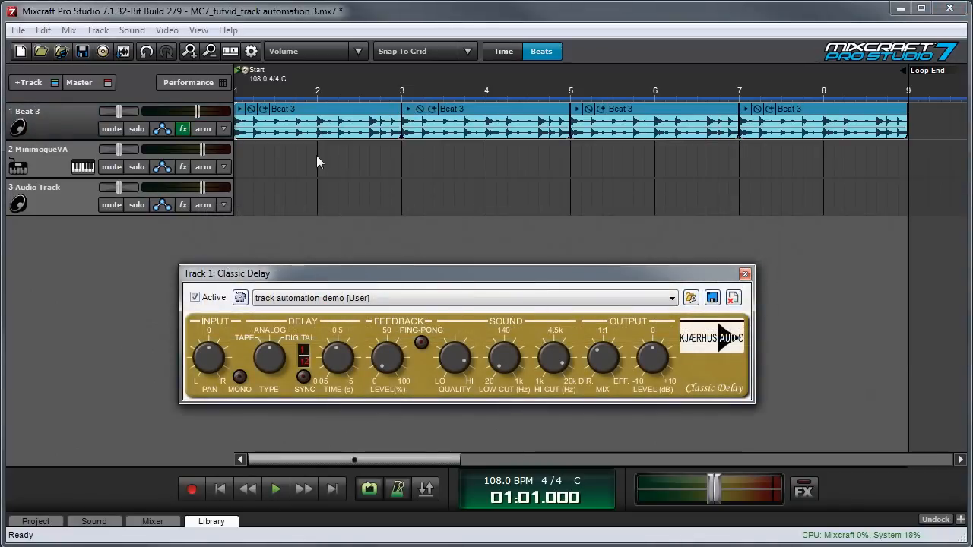
pyautogui.click(276, 489)
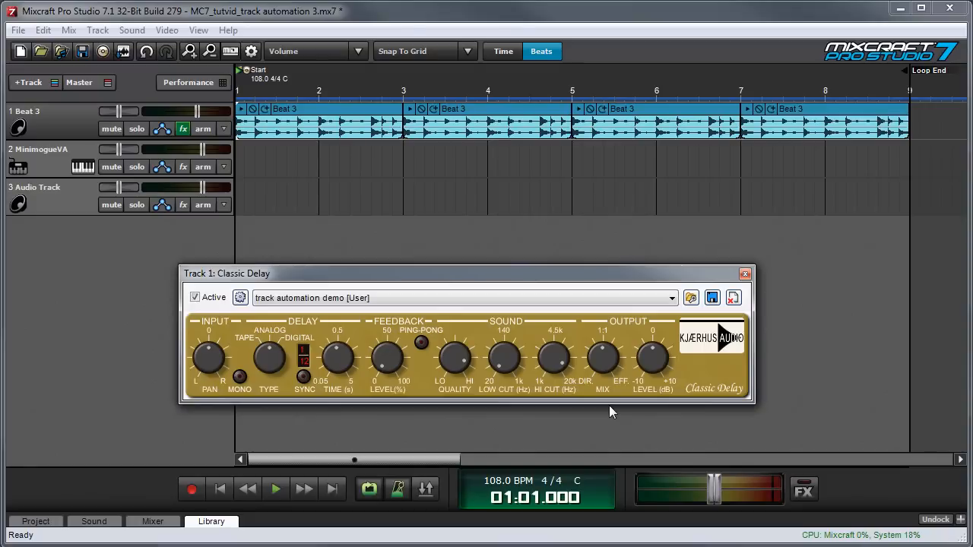
pyautogui.moveTo(612, 370)
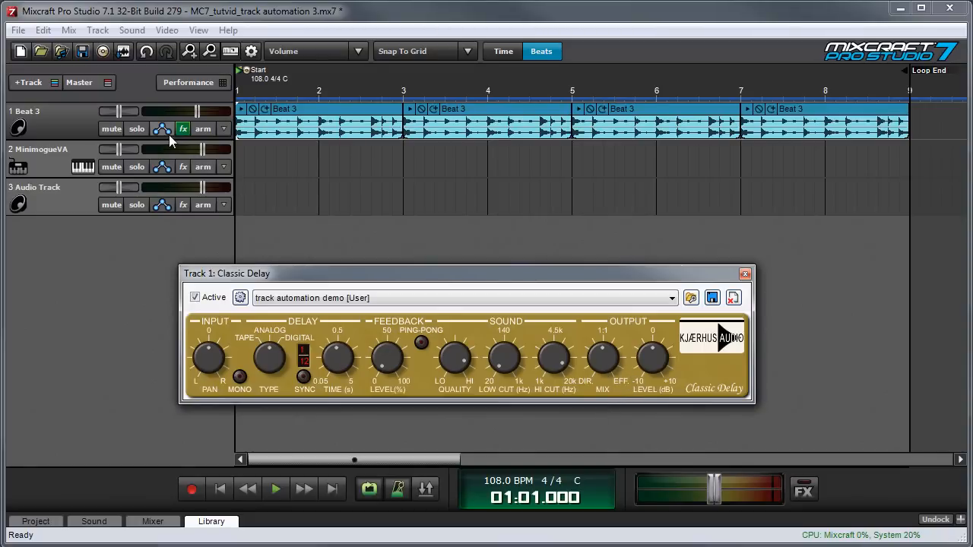
pyautogui.moveTo(166, 133)
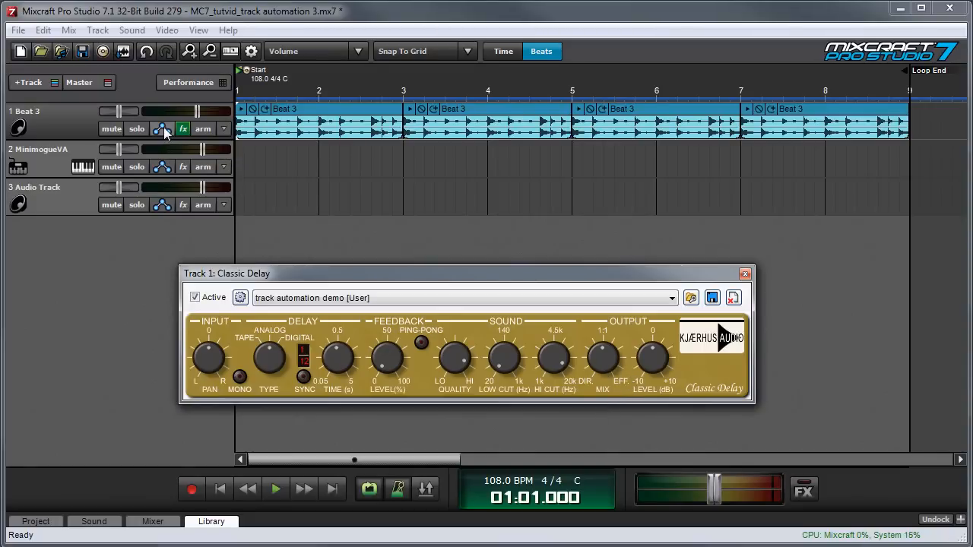
# Show a Beat 3 automation lane and assign it to Classic Delay > Mix.
pyautogui.click(162, 129)
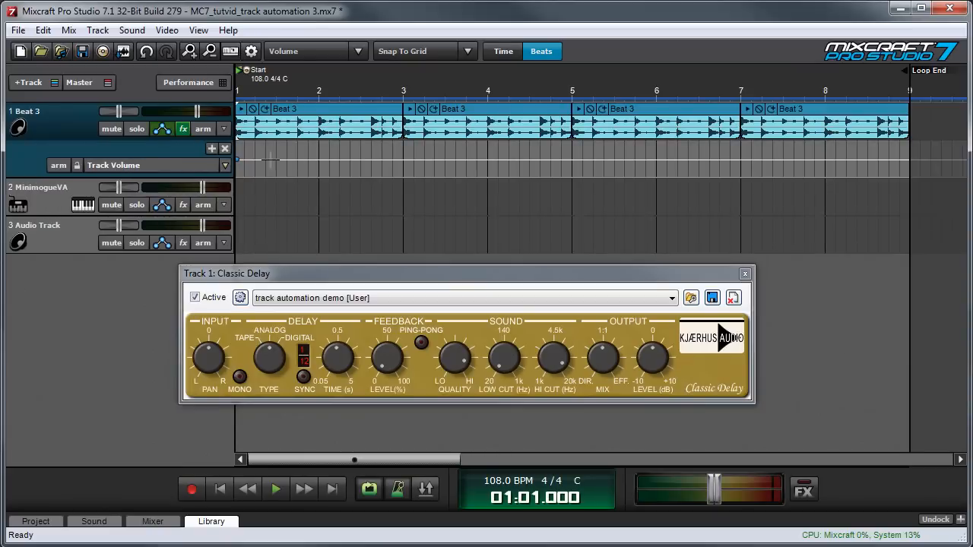
pyautogui.click(225, 165)
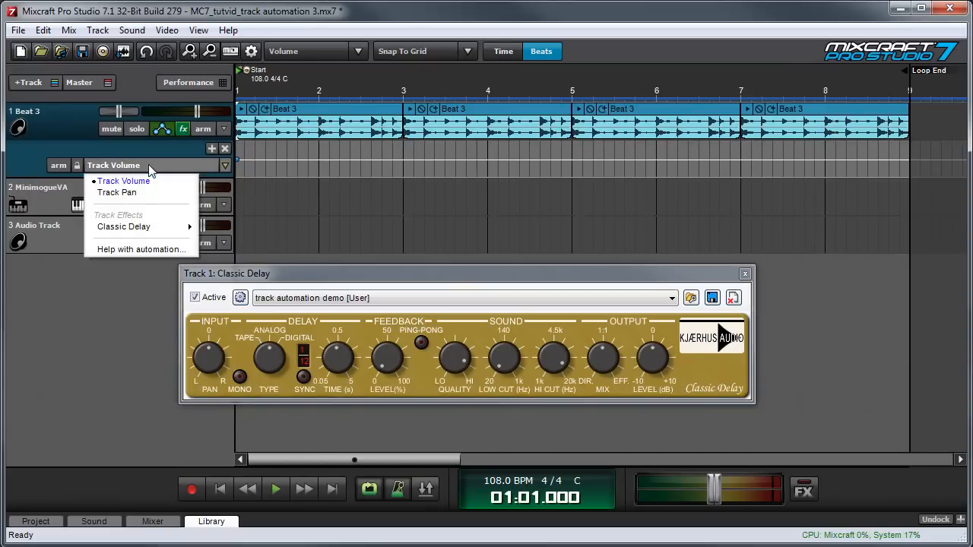
pyautogui.moveTo(155, 220)
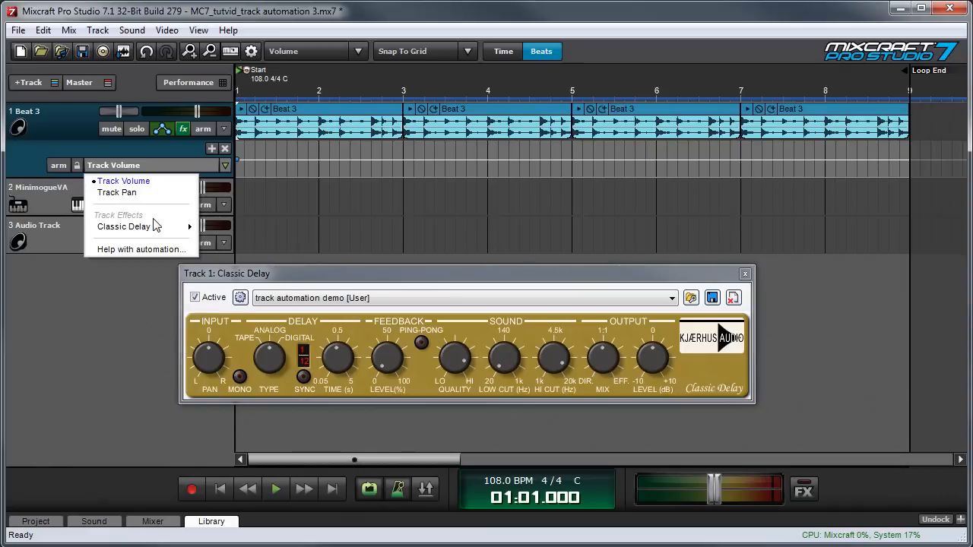
pyautogui.moveTo(152, 227)
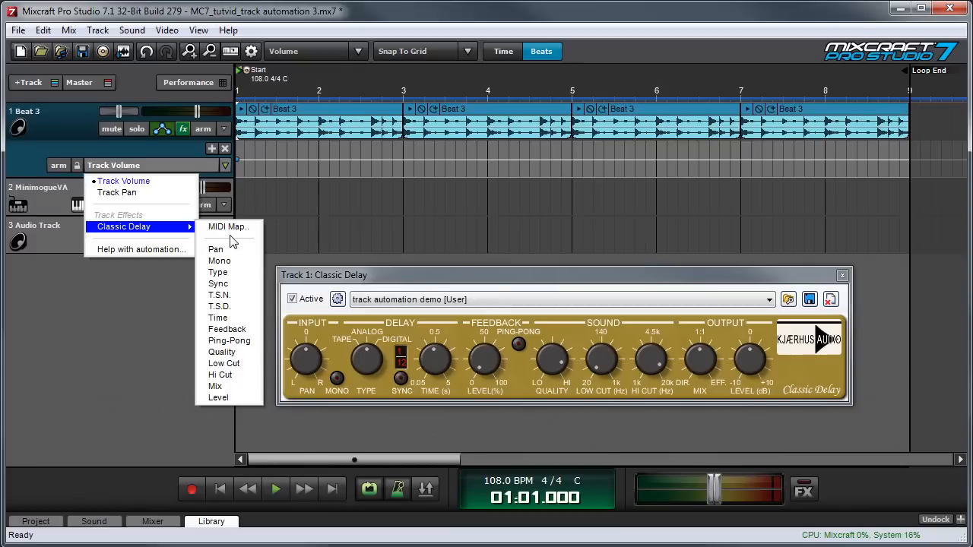
pyautogui.moveTo(239, 252)
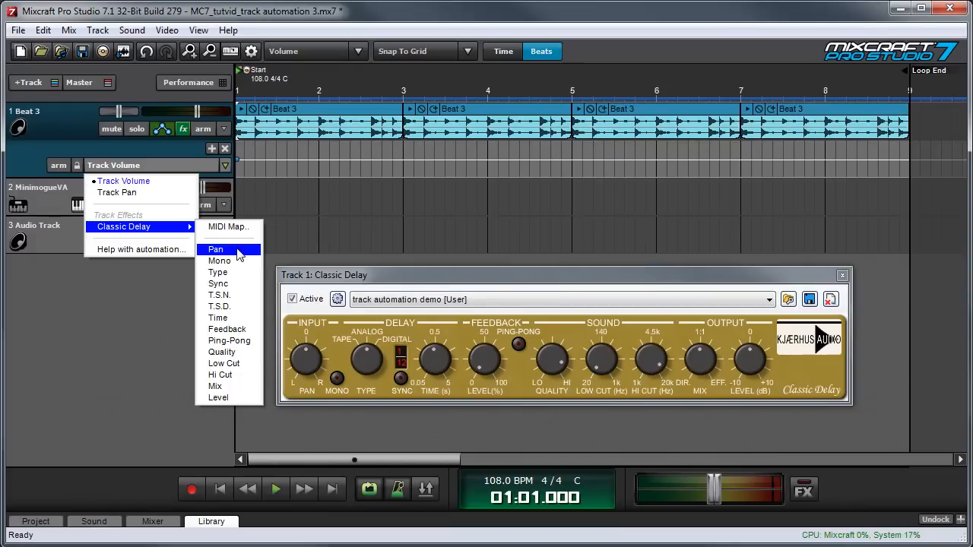
pyautogui.moveTo(365, 367)
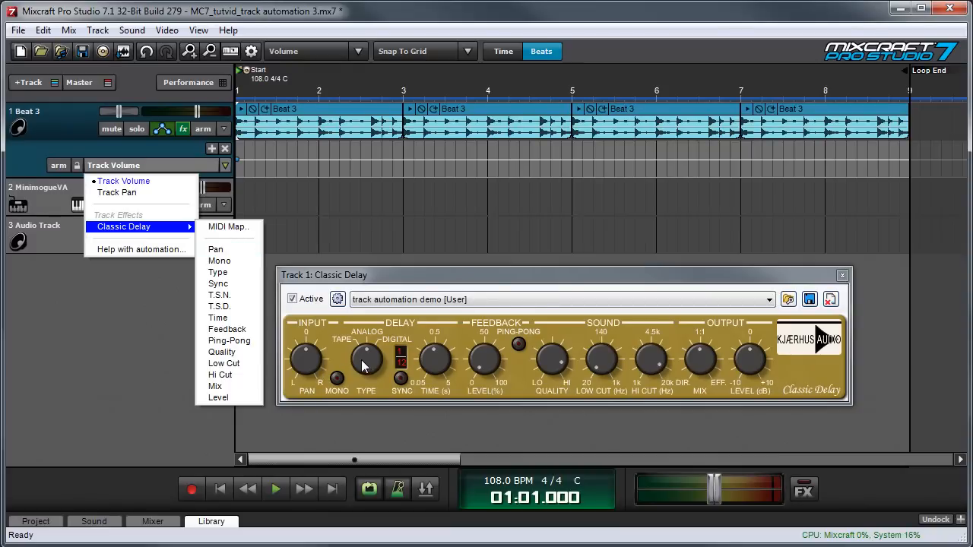
pyautogui.moveTo(338, 388)
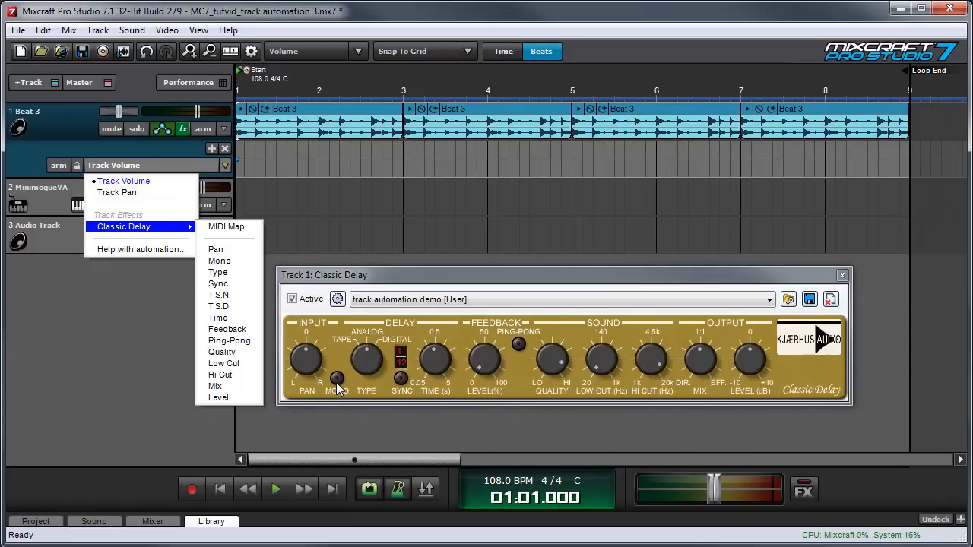
pyautogui.moveTo(219, 261)
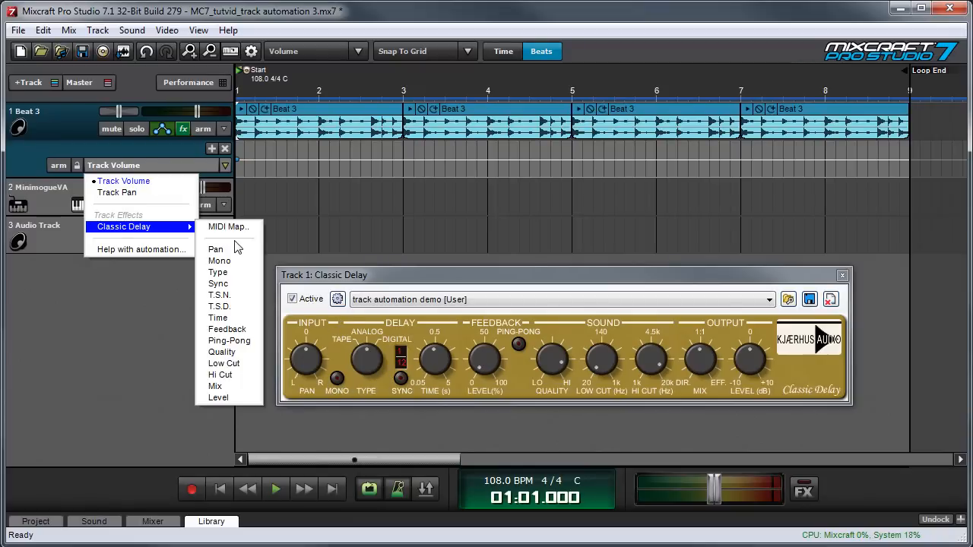
pyautogui.moveTo(215, 387)
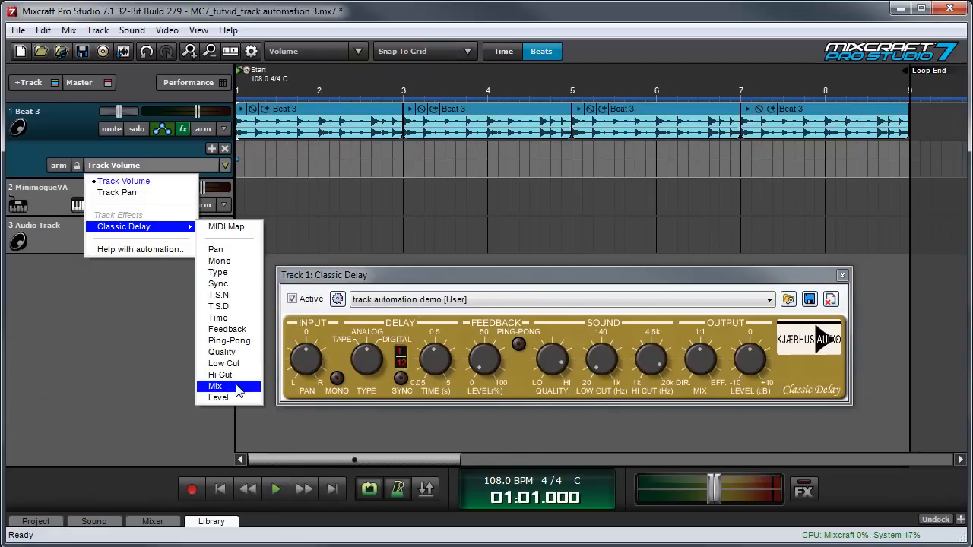
pyautogui.click(215, 387)
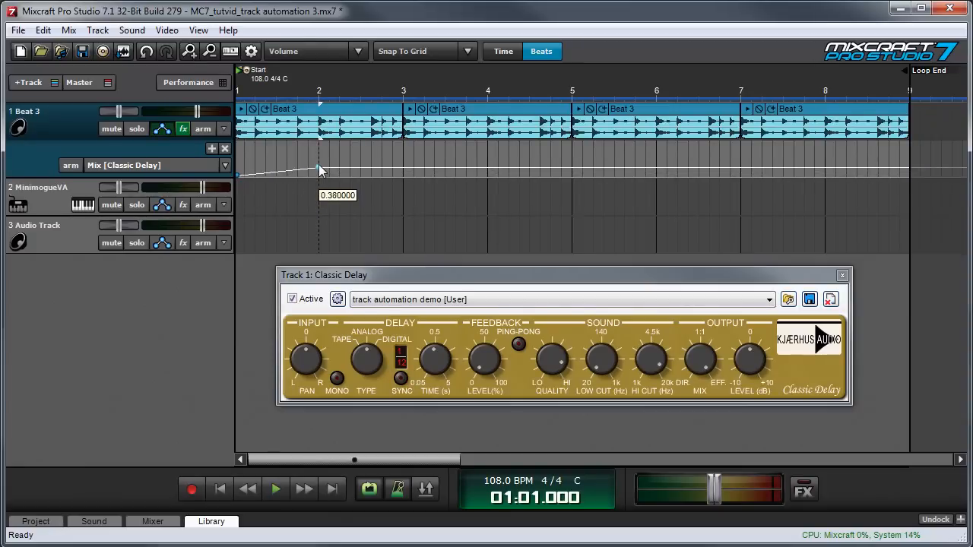
# Raise Beat 3's delay Mix envelope to 0.38 at bar 2, then start and stop playback.
pyautogui.moveTo(320, 170); pyautogui.dragTo(320, 166)
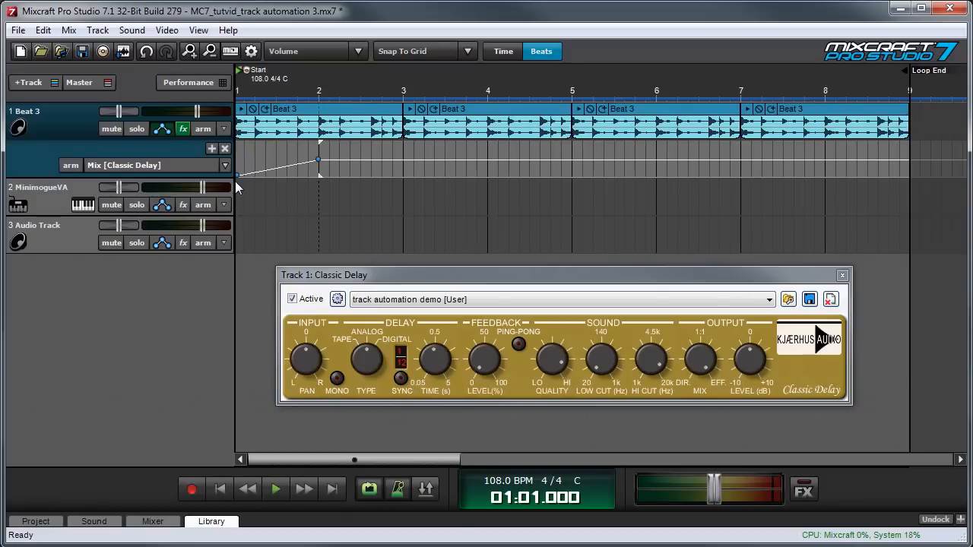
pyautogui.moveTo(708, 367)
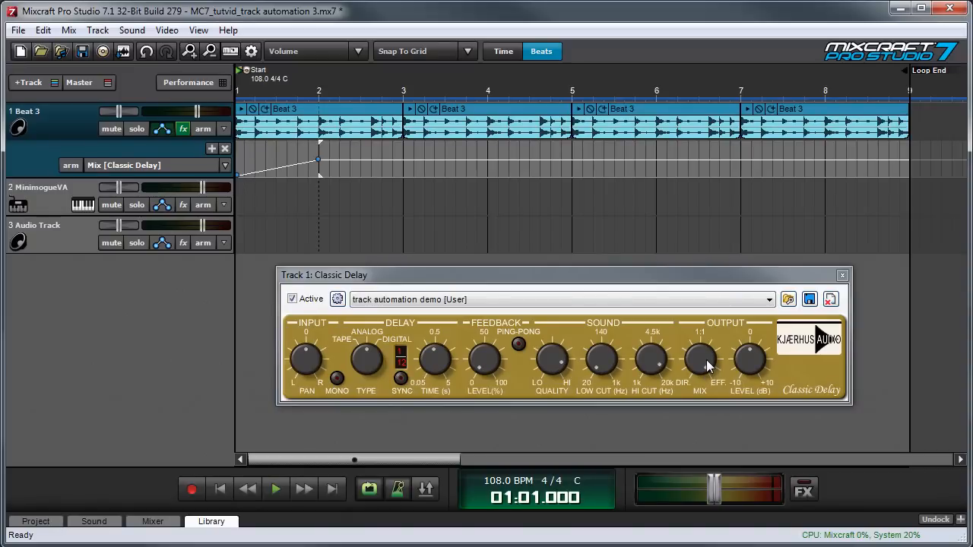
pyautogui.click(276, 489)
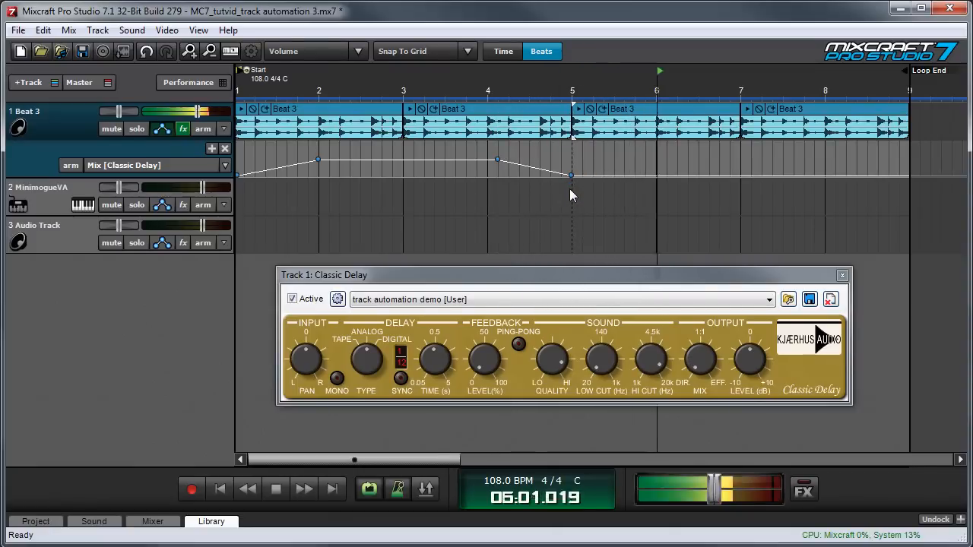
pyautogui.click(275, 489)
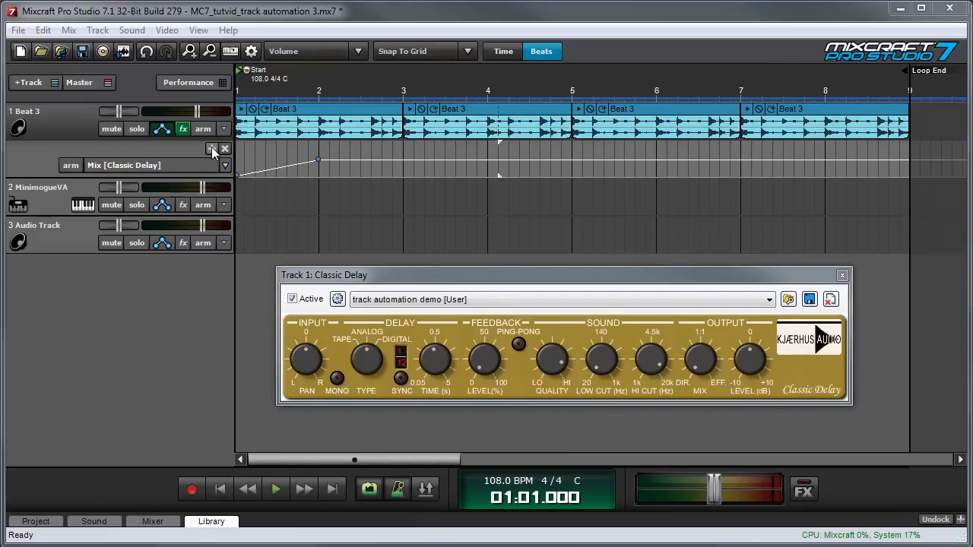
# Add a Beat 3 Classic Delay Feedback lane with a rise-hold-fall envelope, then play.
pyautogui.click(213, 149)
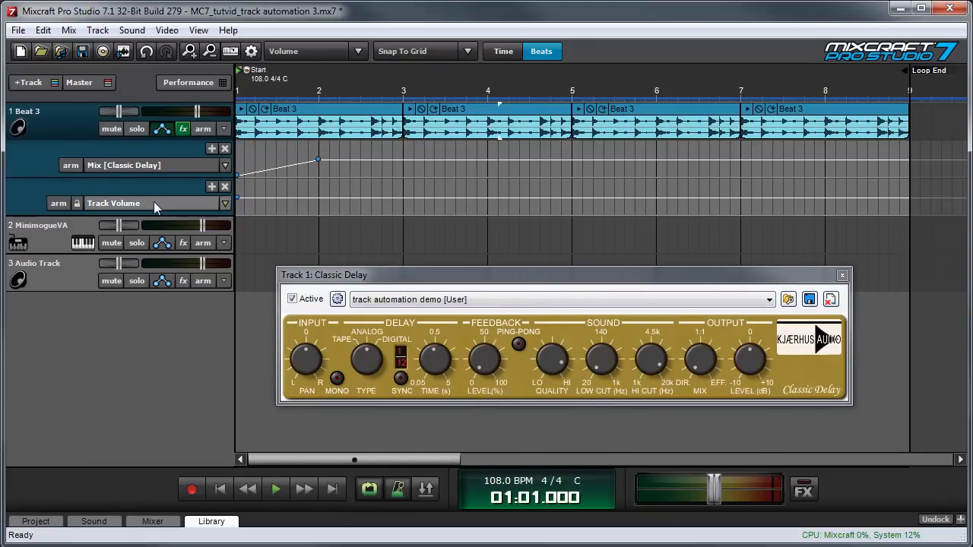
pyautogui.click(225, 203)
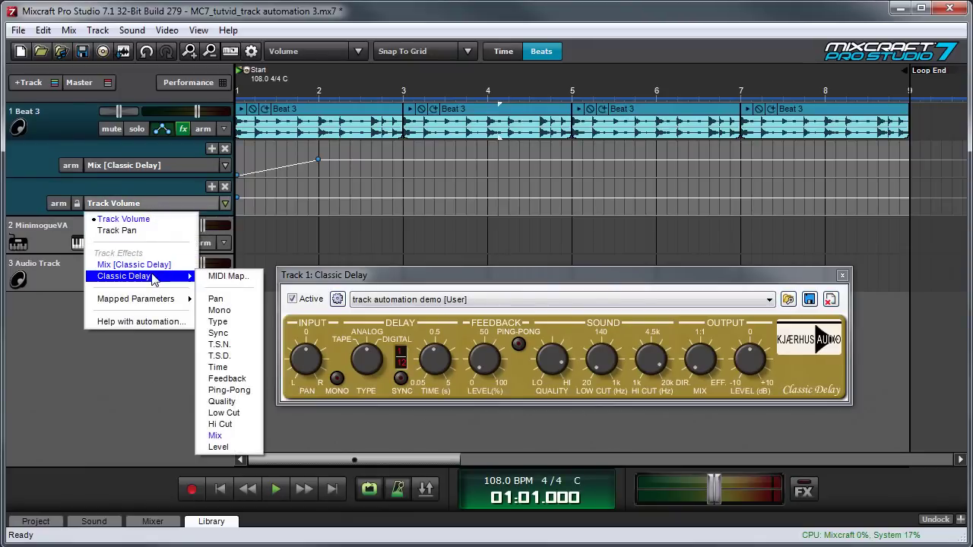
pyautogui.click(227, 379)
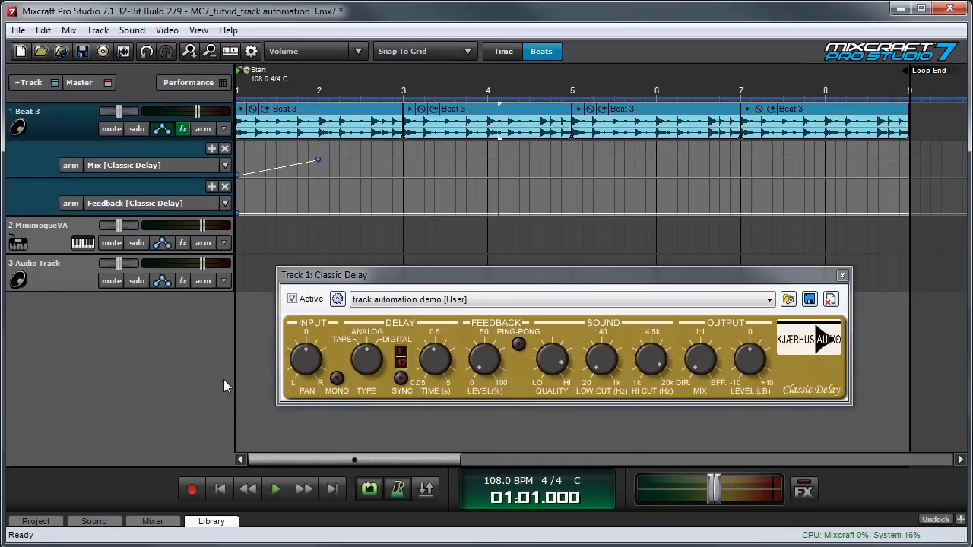
pyautogui.moveTo(310, 237)
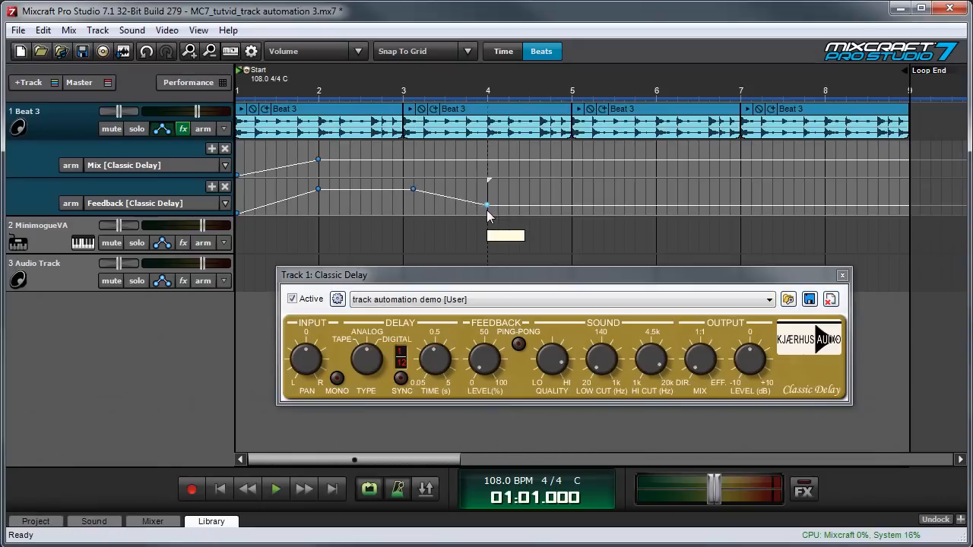
pyautogui.click(276, 488)
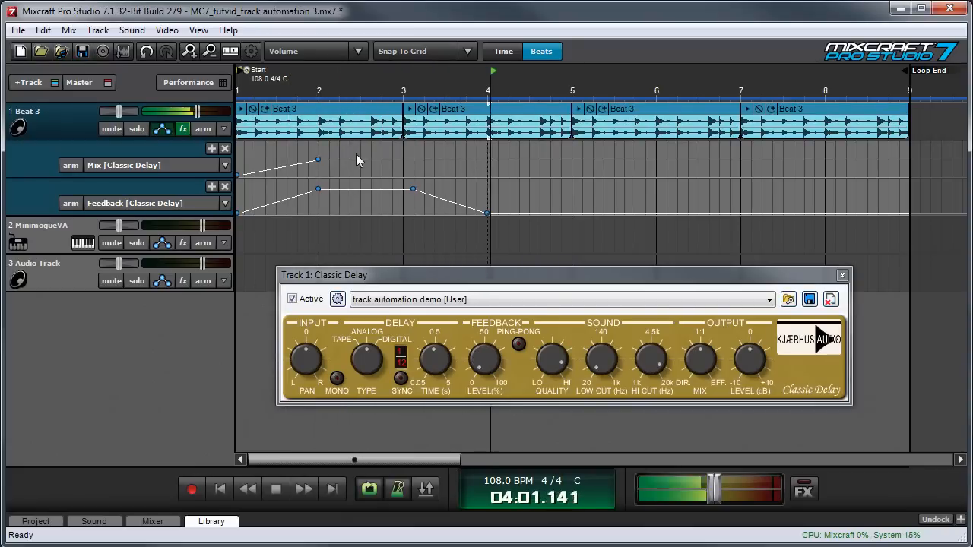
# Arm the Feedback lane, record Feedback knob moves from bar 3, then play them back.
pyautogui.click(276, 489)
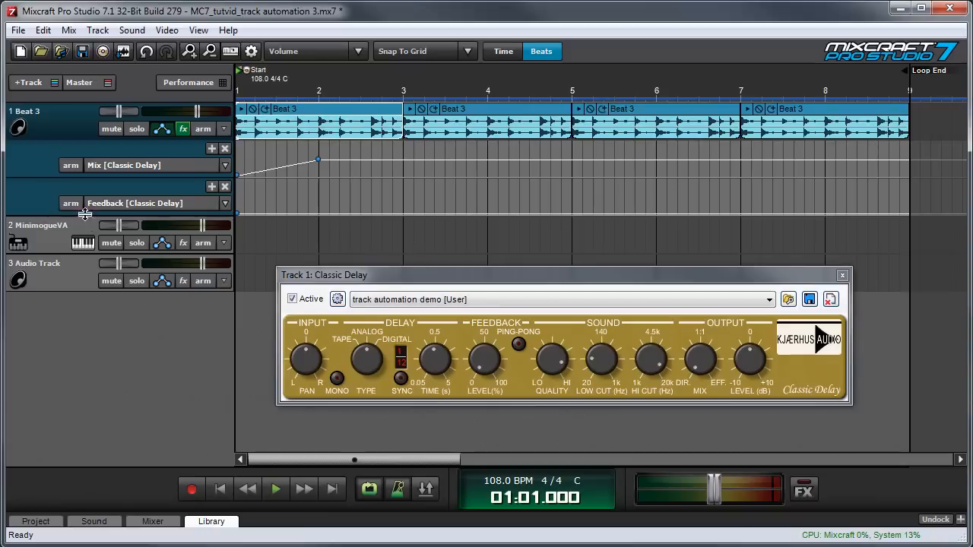
pyautogui.click(71, 203)
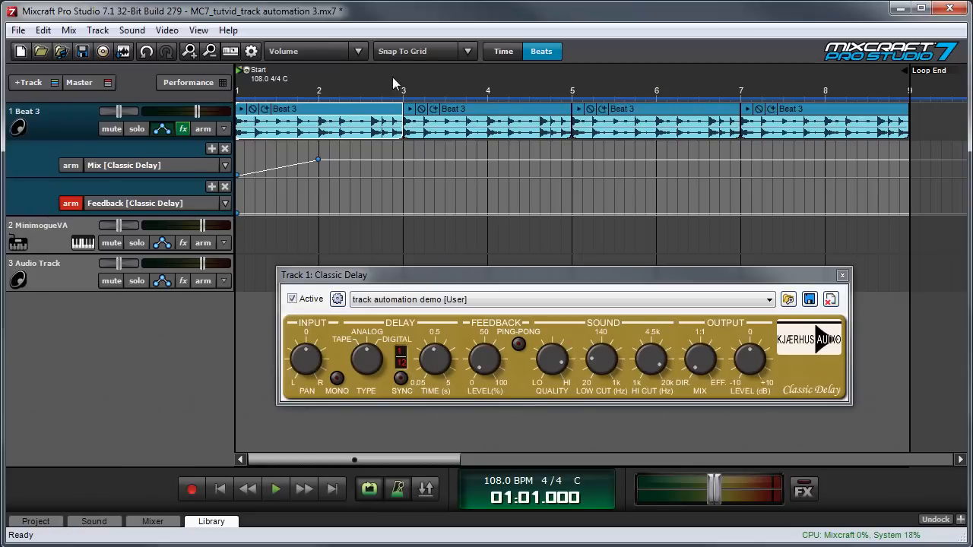
pyautogui.click(403, 78)
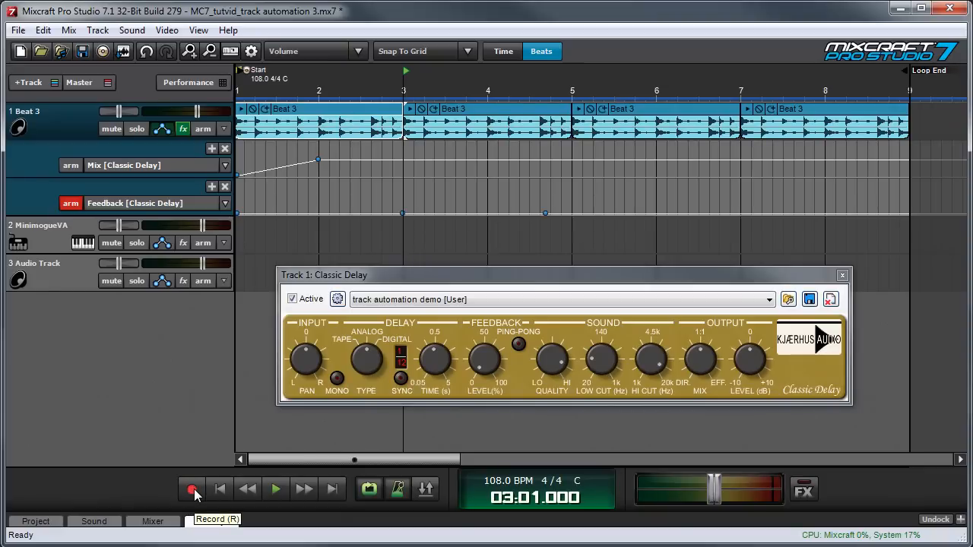
pyautogui.click(190, 489)
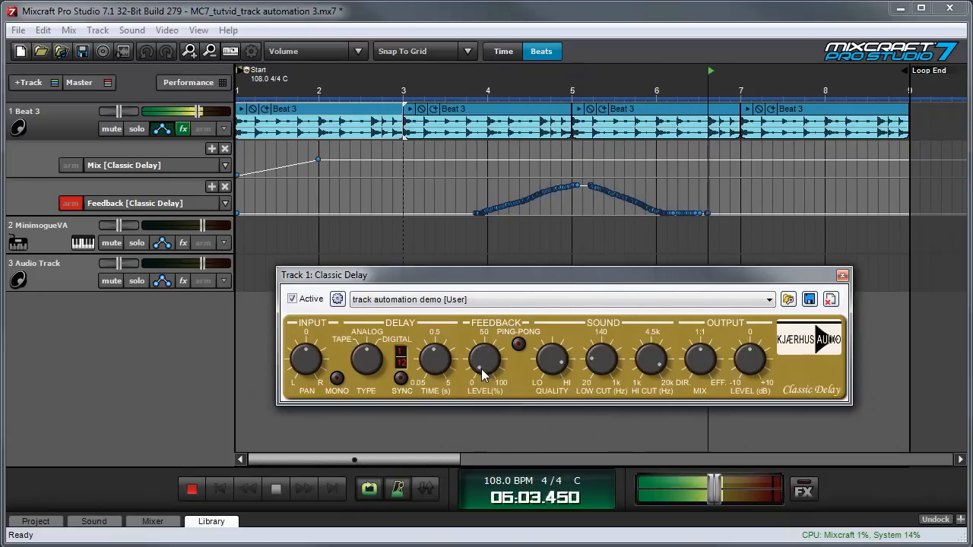
pyautogui.click(276, 489)
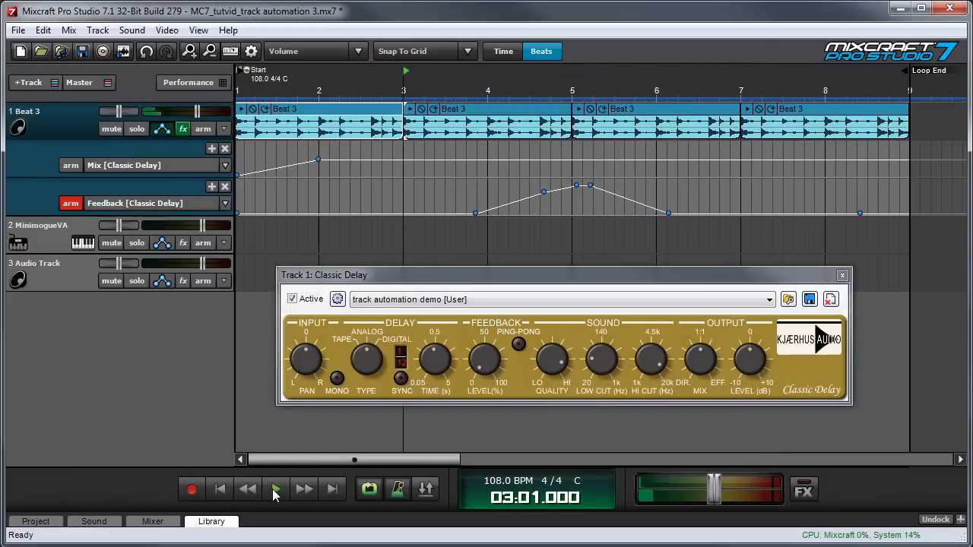
pyautogui.click(276, 489)
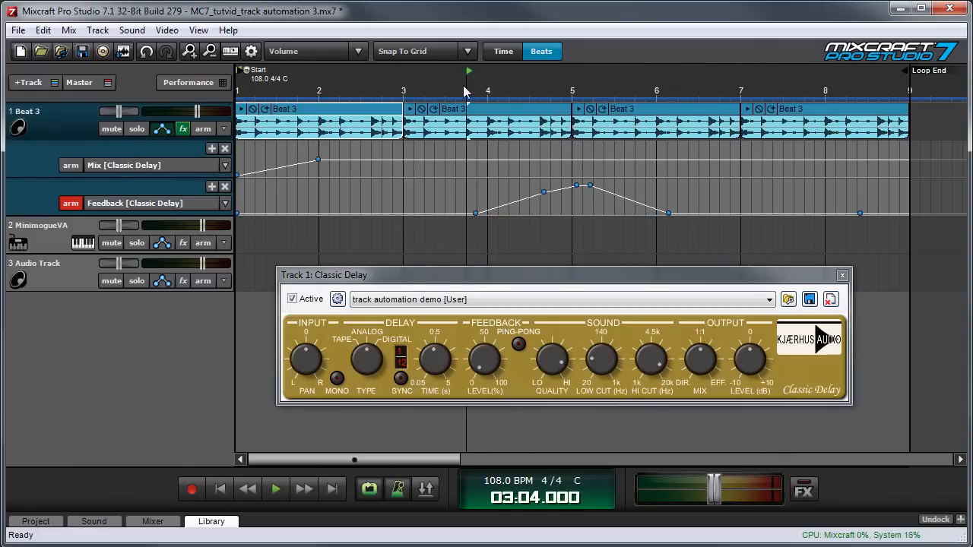
# Stop playback, set the Feedback point near bar 5 to 0.63, and hide Beat 3's automation.
pyautogui.click(276, 489)
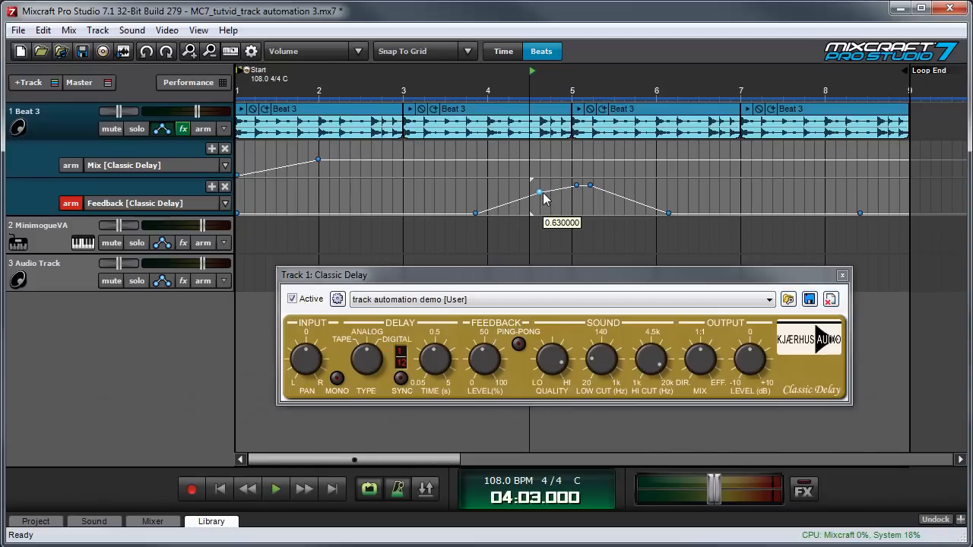
pyautogui.rightClick(538, 189)
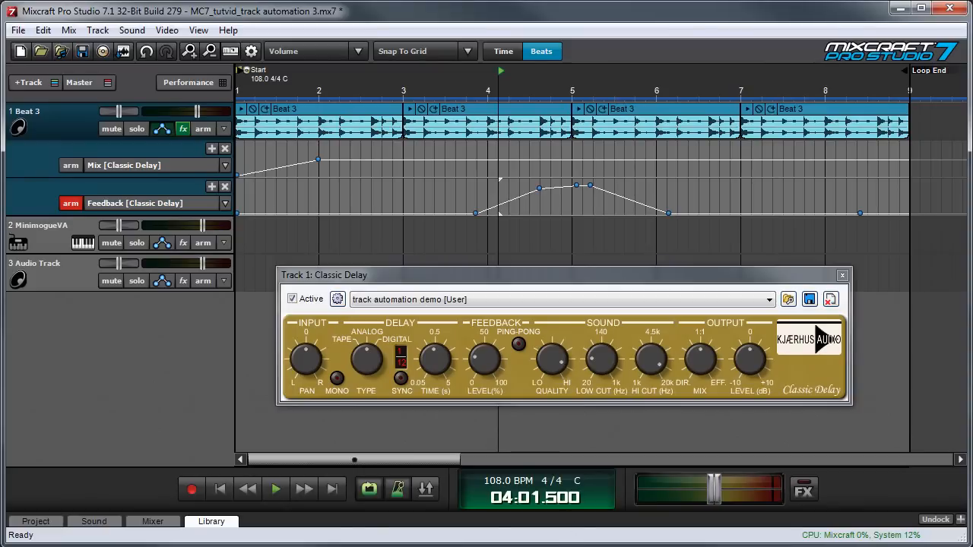
pyautogui.moveTo(500, 190)
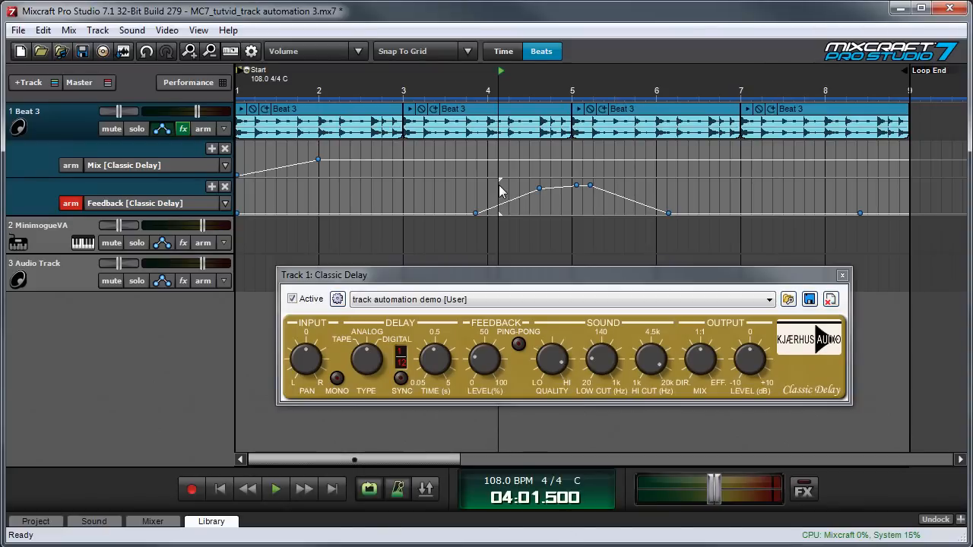
pyautogui.click(841, 275)
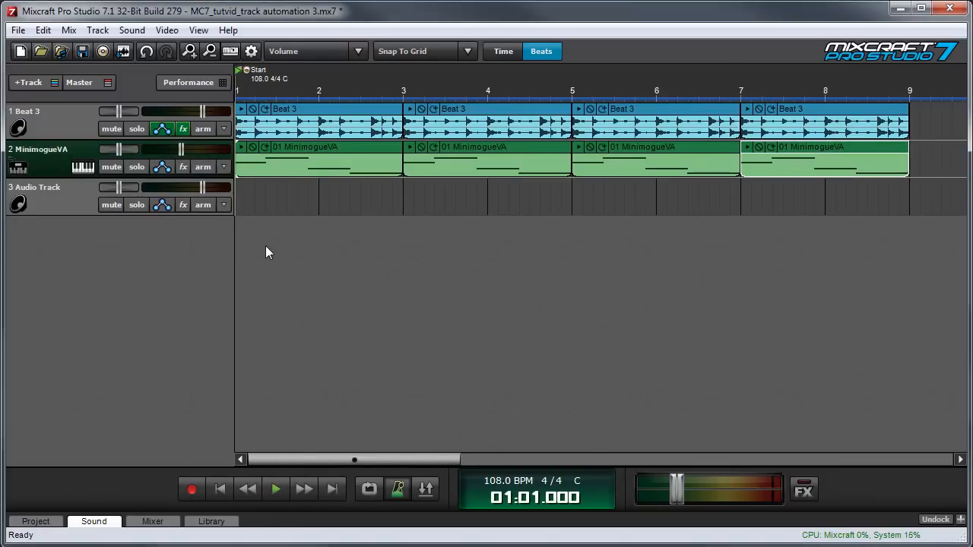
# Show a MinimogueVA automation lane and set it to Instruments > MinimogueVA > Cutoff.
pyautogui.click(162, 166)
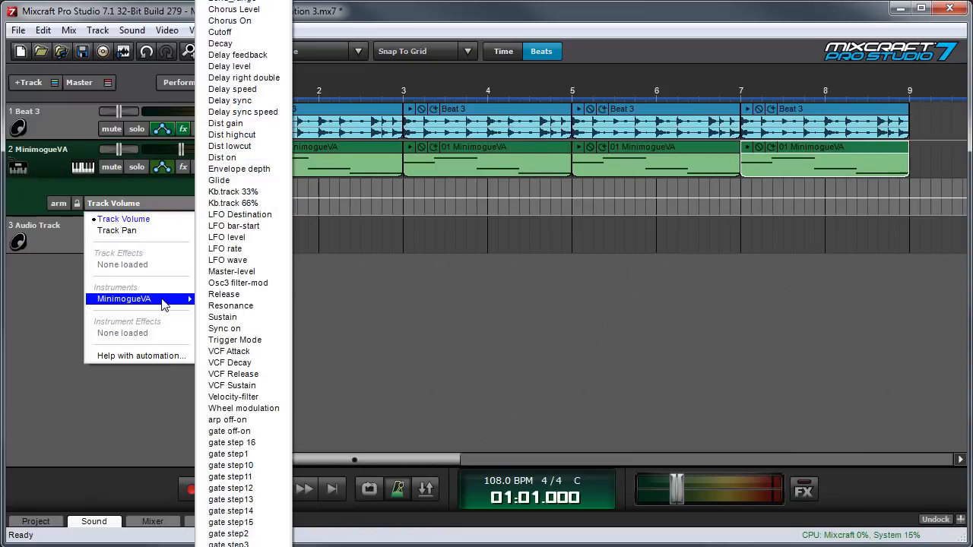
pyautogui.moveTo(232, 271)
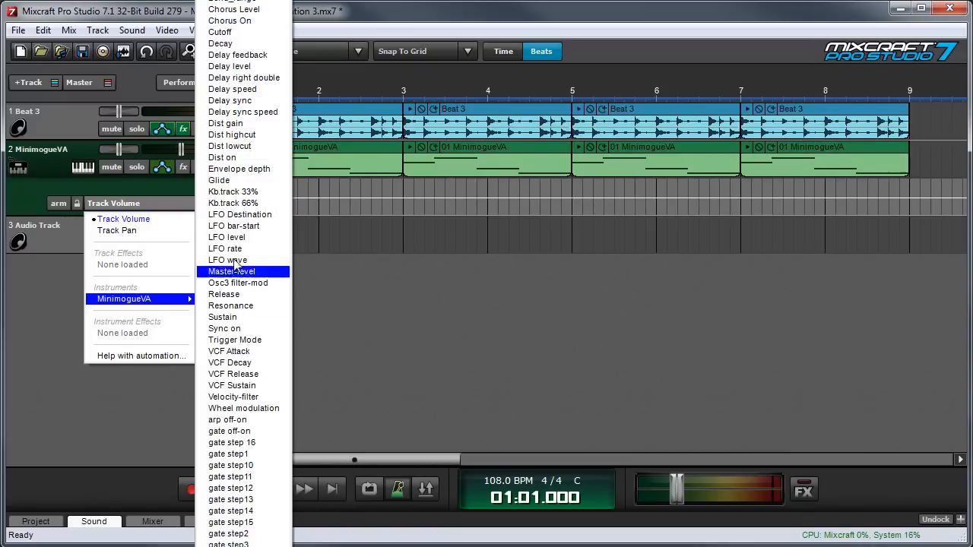
pyautogui.click(230, 31)
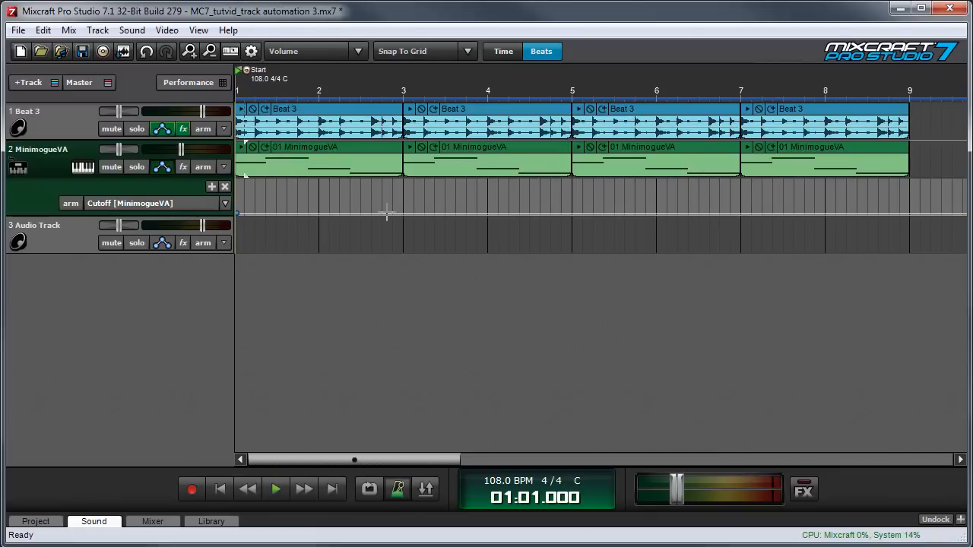
# Add a Cutoff point at bar 3, raise it to the top, and open the MinimogueVA panel.
pyautogui.moveTo(238, 213); pyautogui.dragTo(393, 203)
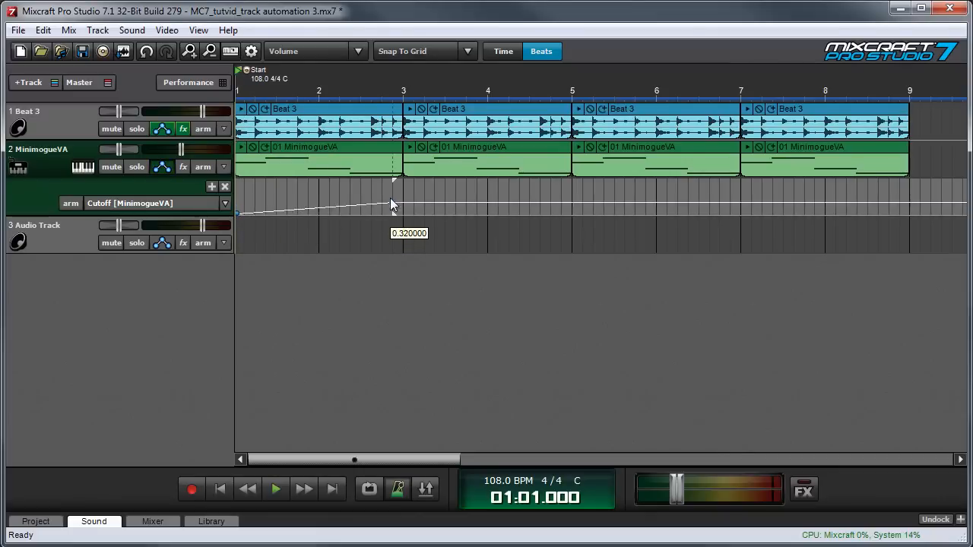
pyautogui.moveTo(393, 204); pyautogui.dragTo(403, 180)
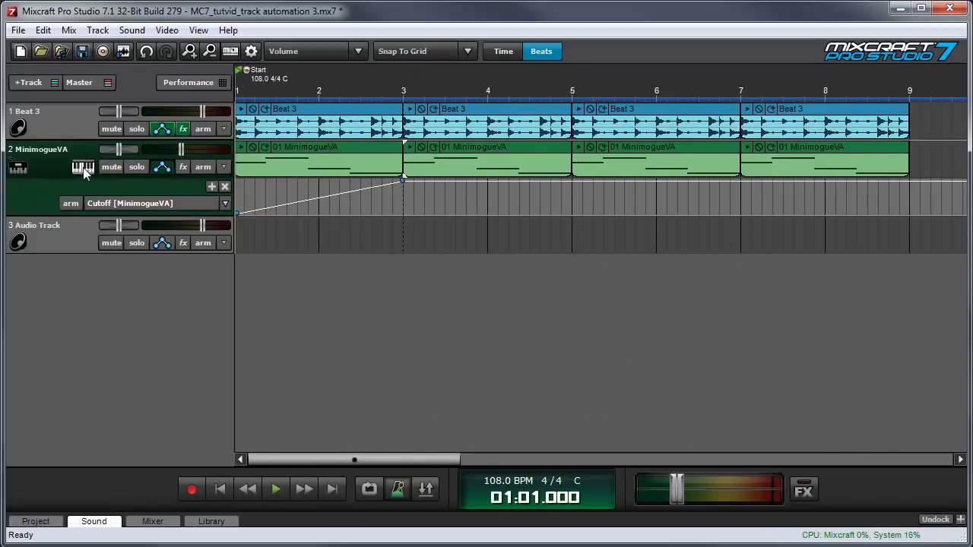
pyautogui.click(83, 167)
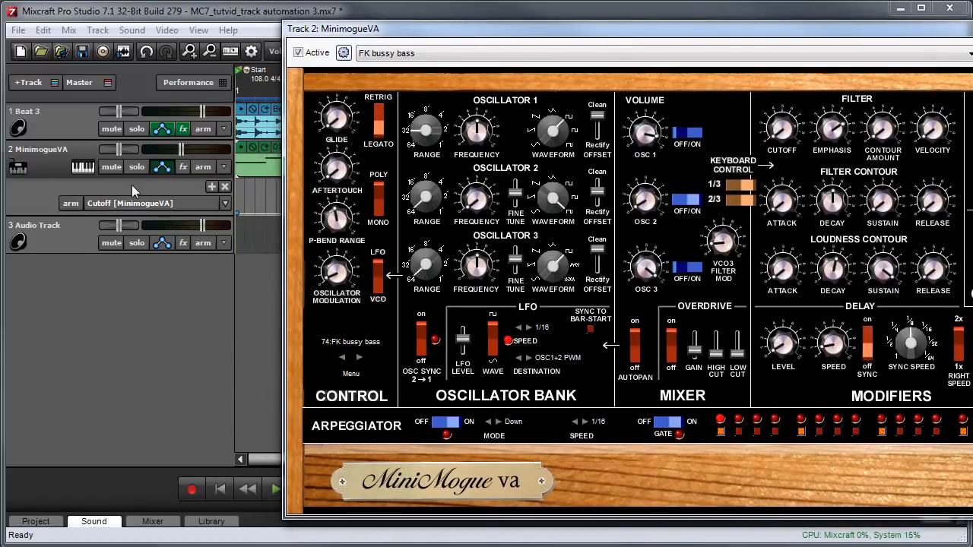
# Arm the MinimogueVA Cutoff lane and start recording Cutoff knob movements.
pyautogui.click(70, 203)
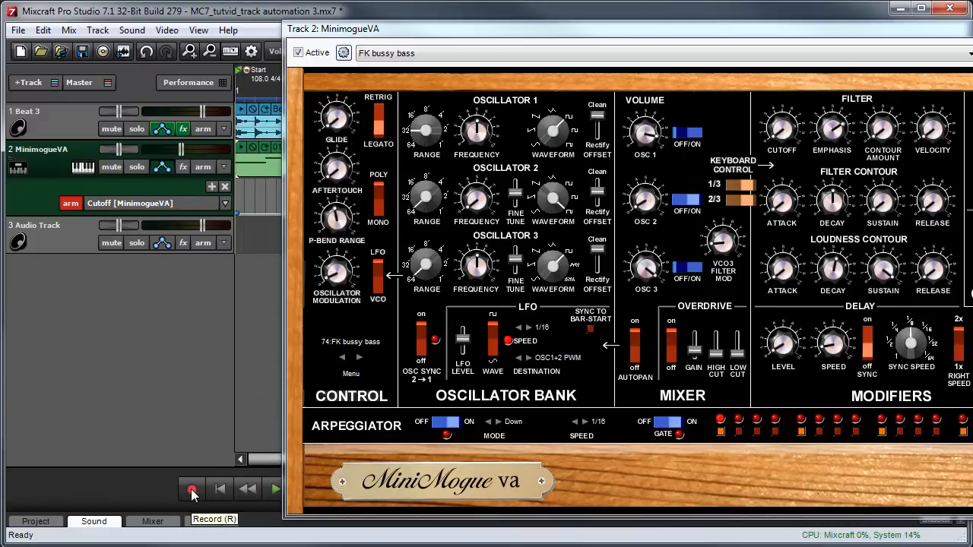
pyautogui.click(191, 488)
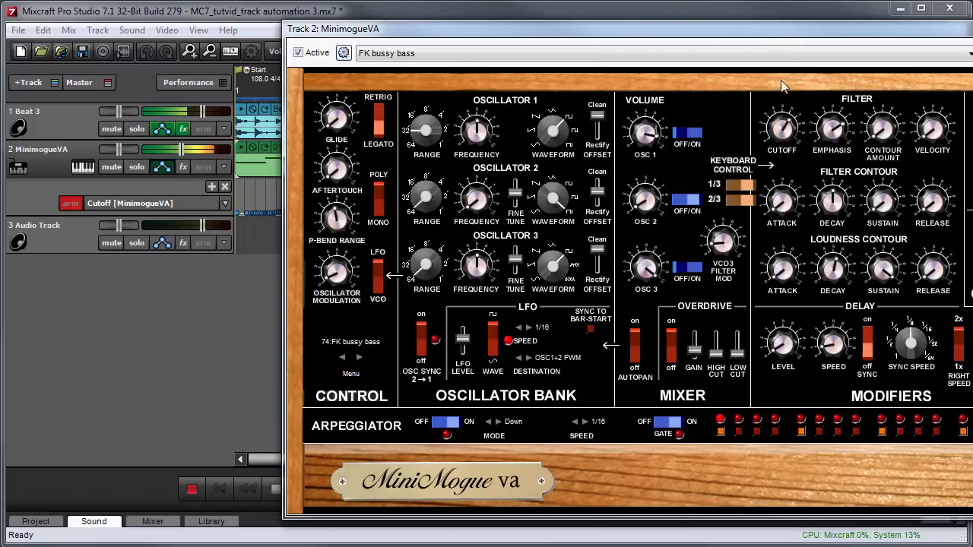
pyautogui.moveTo(255, 489)
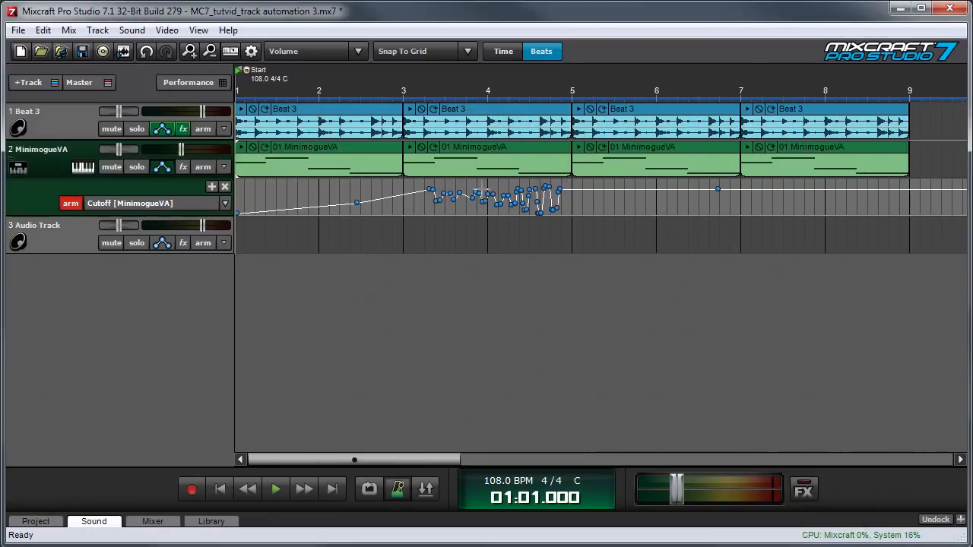
# Stop the Cutoff recording and add a second MinimogueVA automation lane.
pyautogui.click(276, 489)
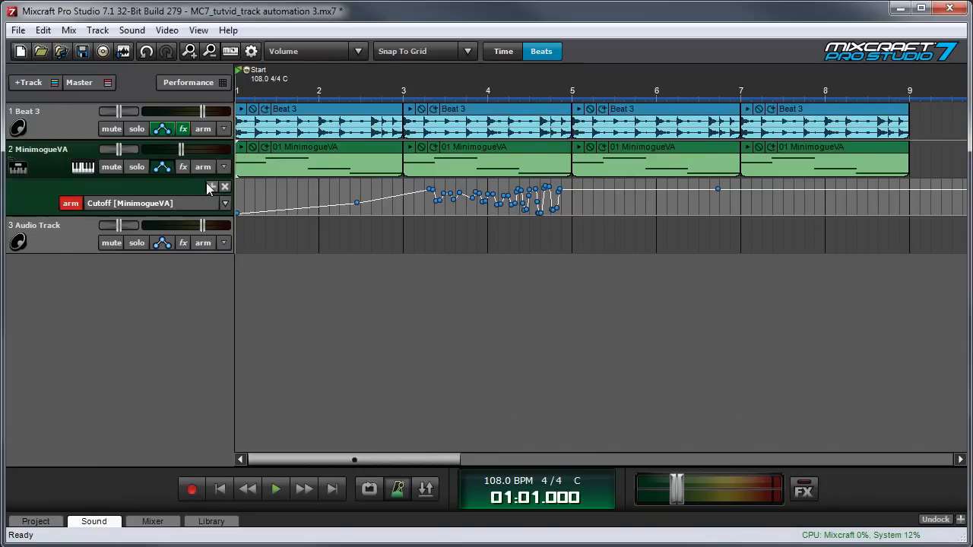
pyautogui.click(212, 186)
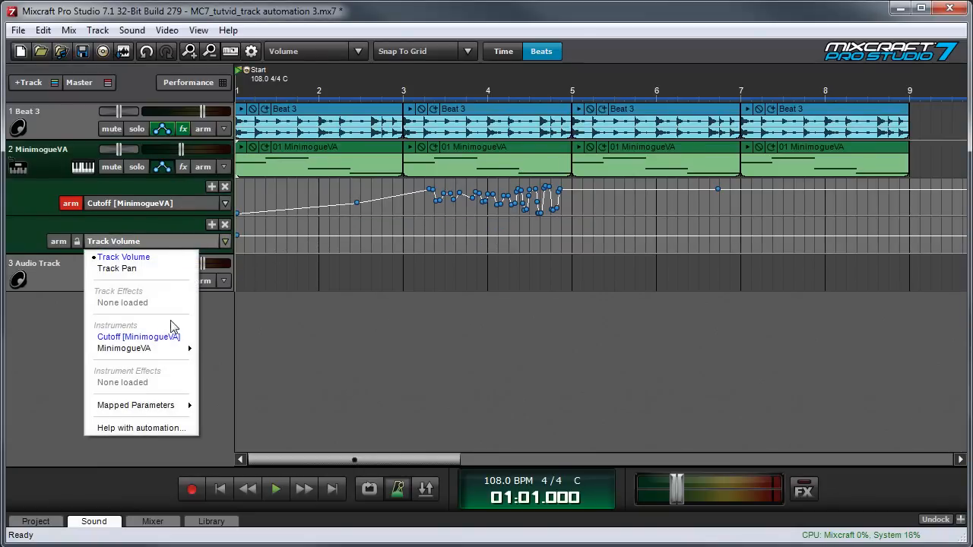